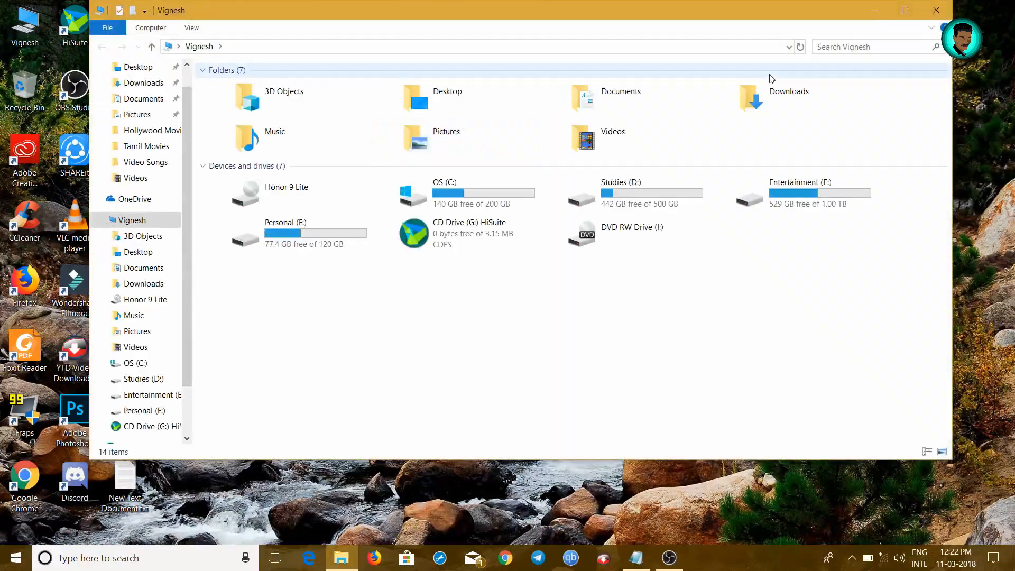
Open the adb folder on OS (C:) in File Explorer.
click(904, 10)
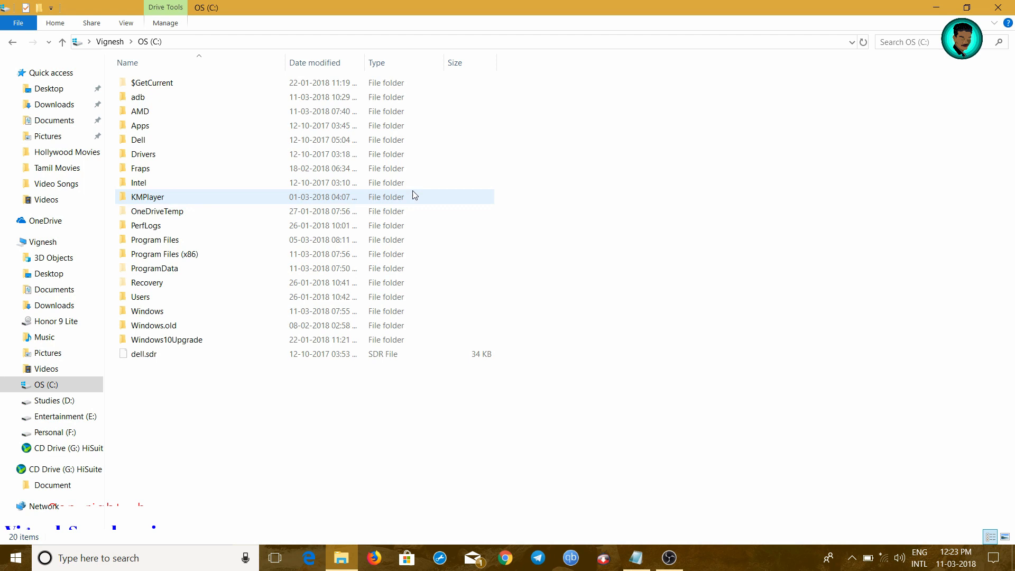
double_click(138, 96)
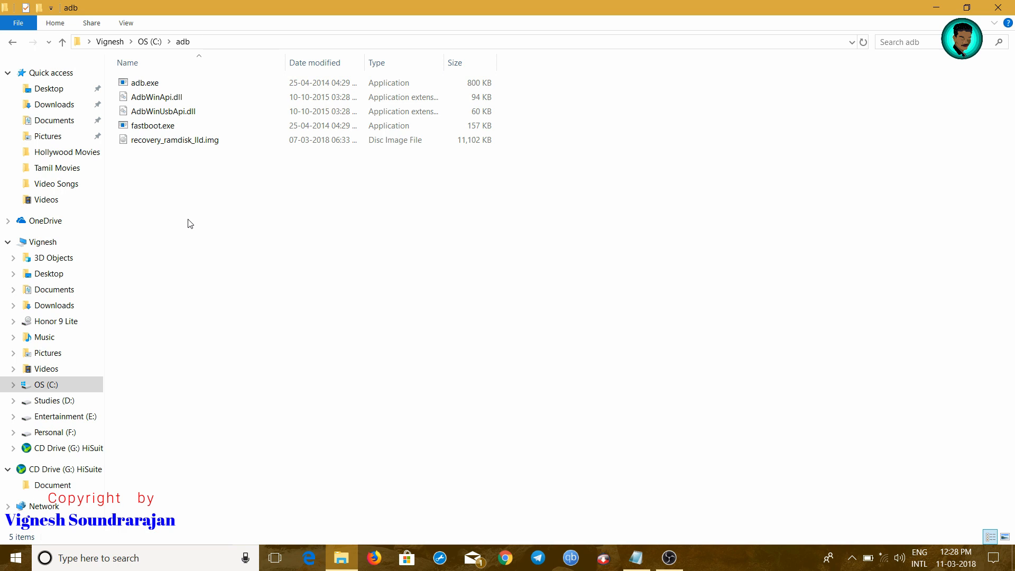
Open PowerShell in C:\adb and list attached devices with 'adb devices'.
right_click(189, 223)
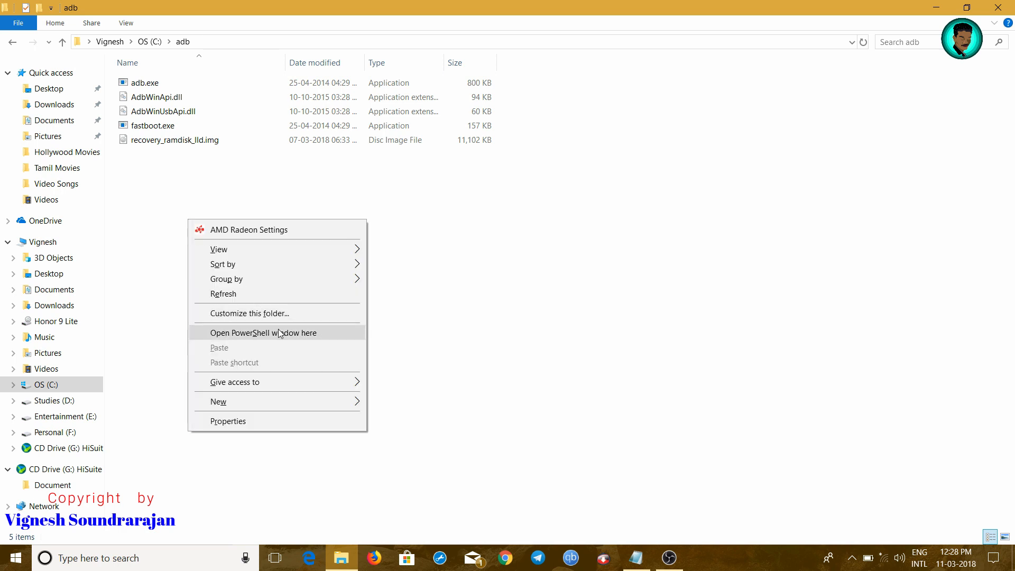
click(263, 332)
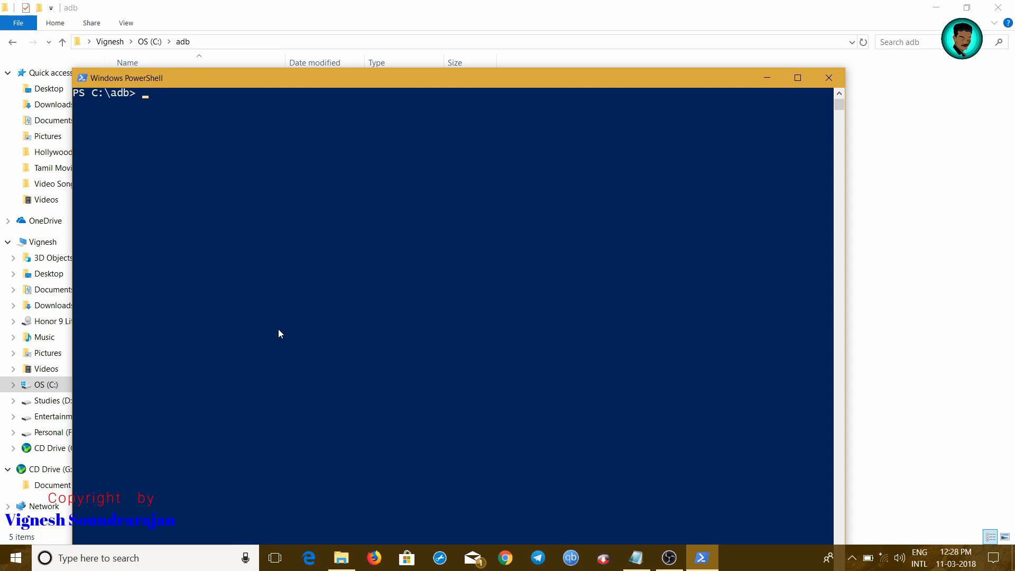
text(a)
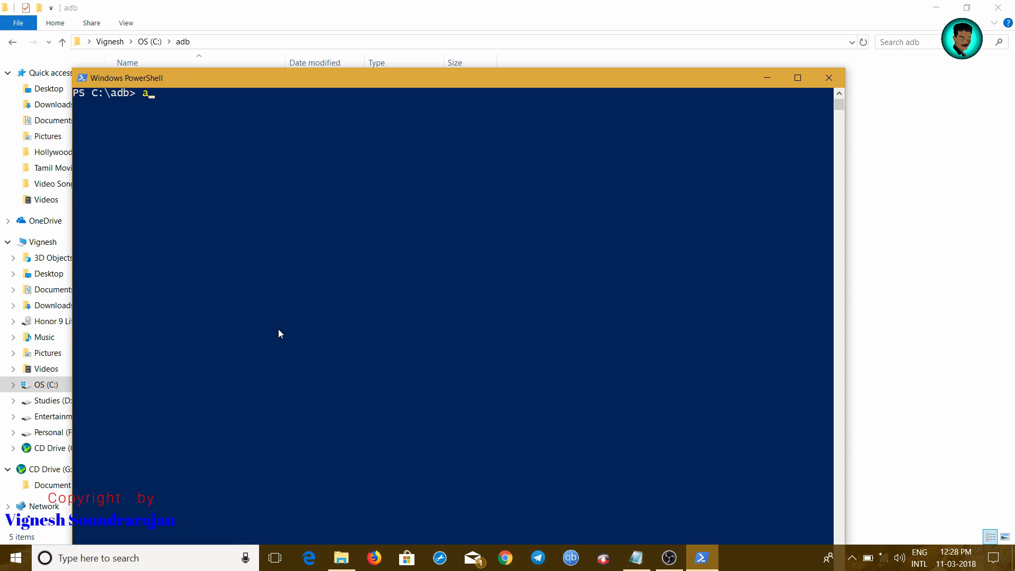
text(db devices)
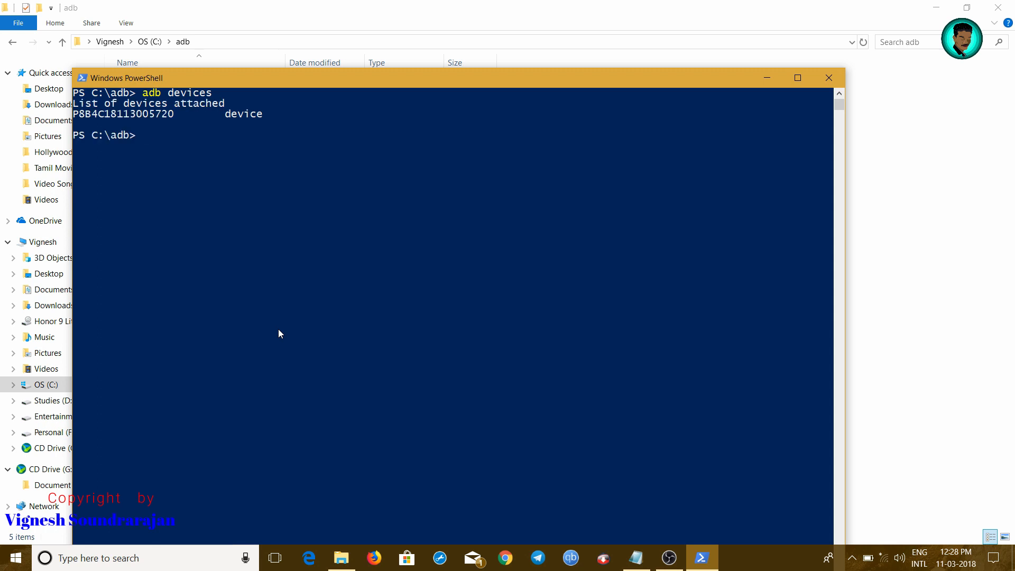
Reboot the phone into the bootloader with 'adb reboot bootloader'.
text(adb)
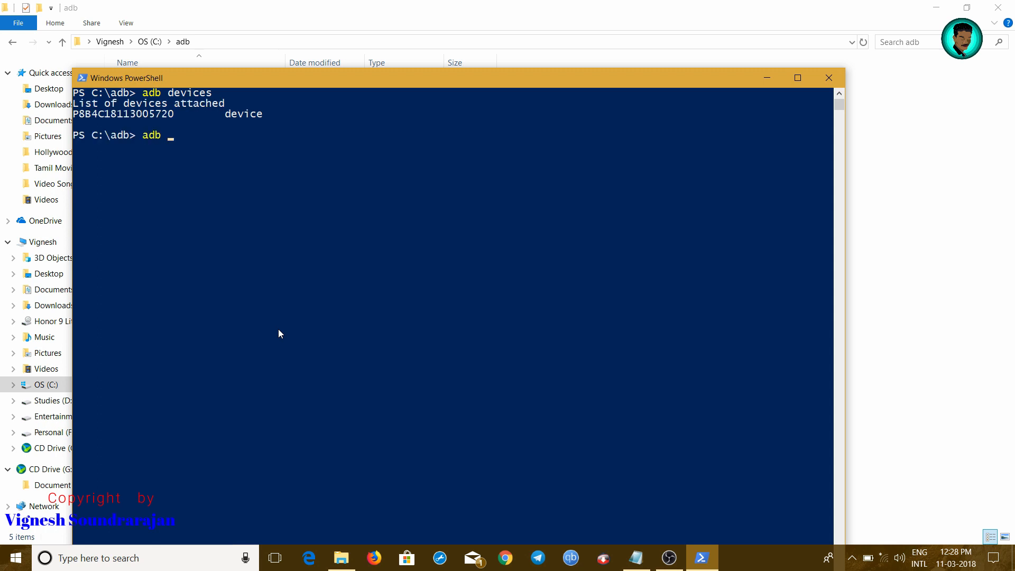
text(reboot boo)
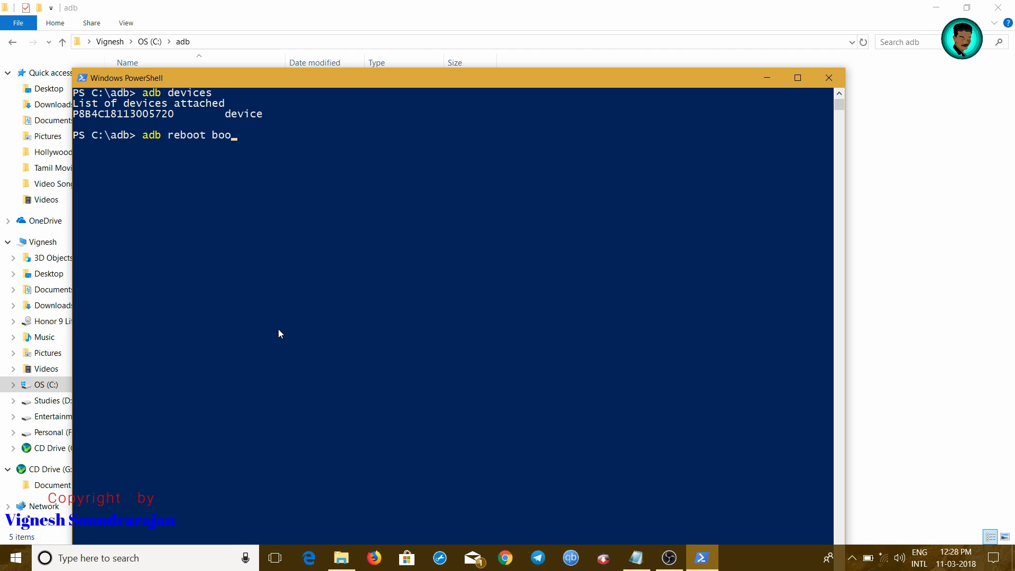
text(tloader)
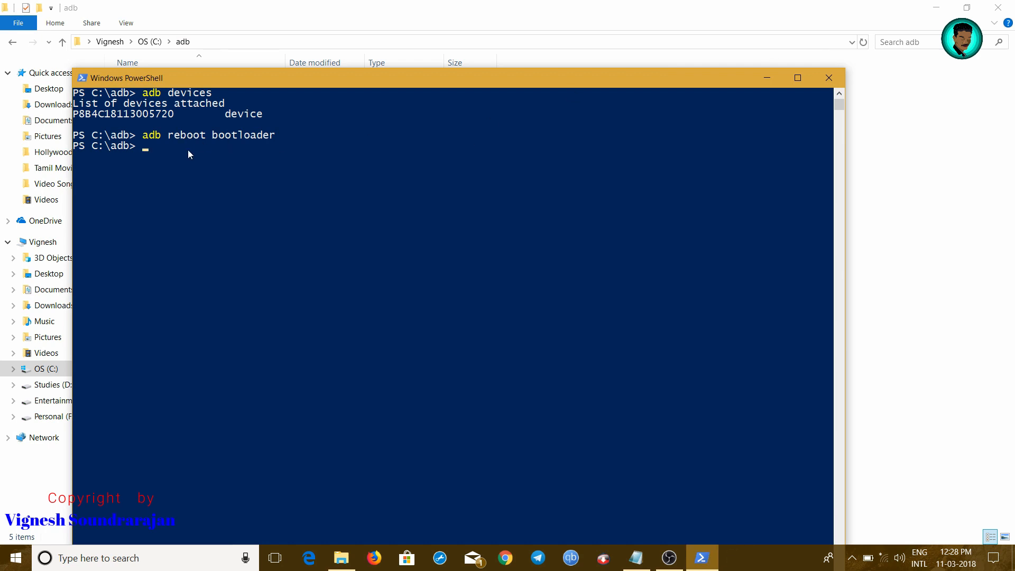
Type the partial command 'fastboot flash recovery_ra' and minimize PowerShell.
text(fastboot)
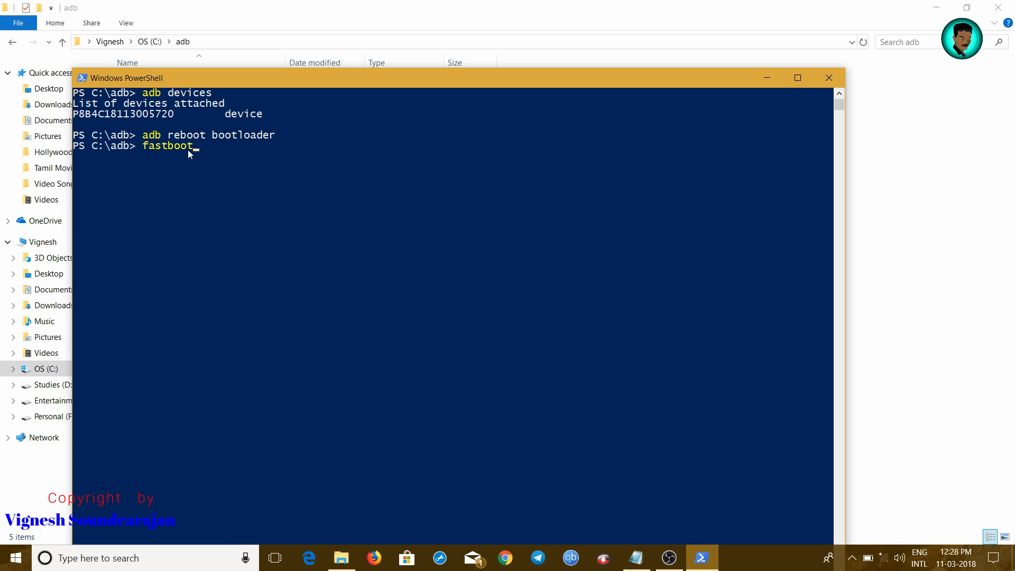
text(flash re)
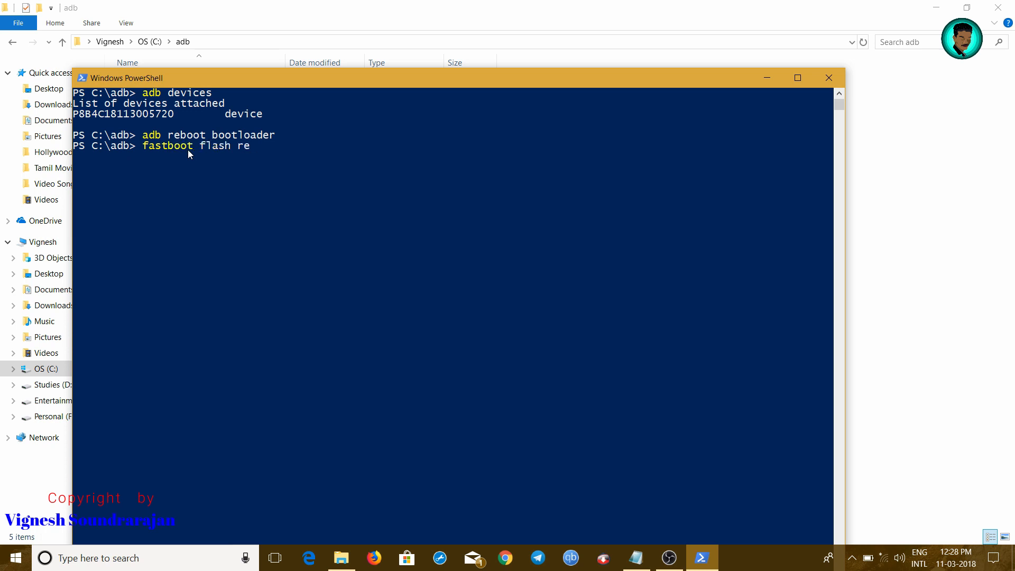
text(covery_ra)
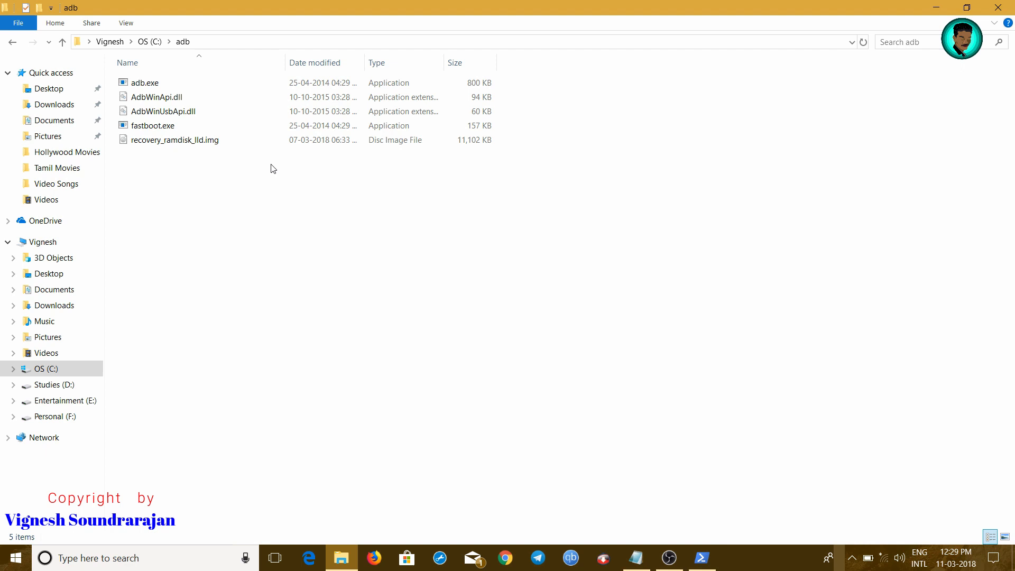
Copy the name of recovery_ramdisk_lld.img from File Explorer.
click(175, 139)
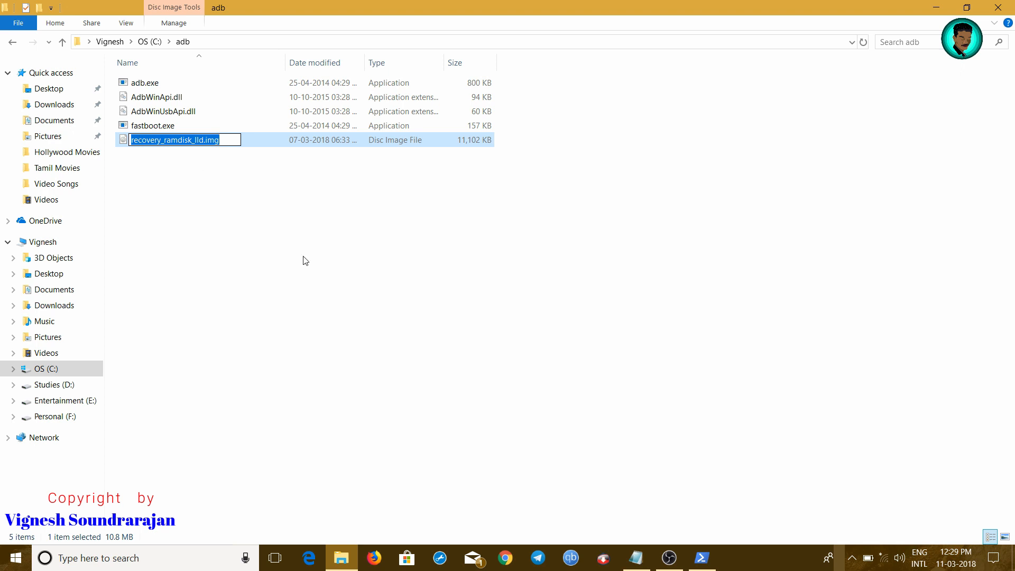
click(701, 557)
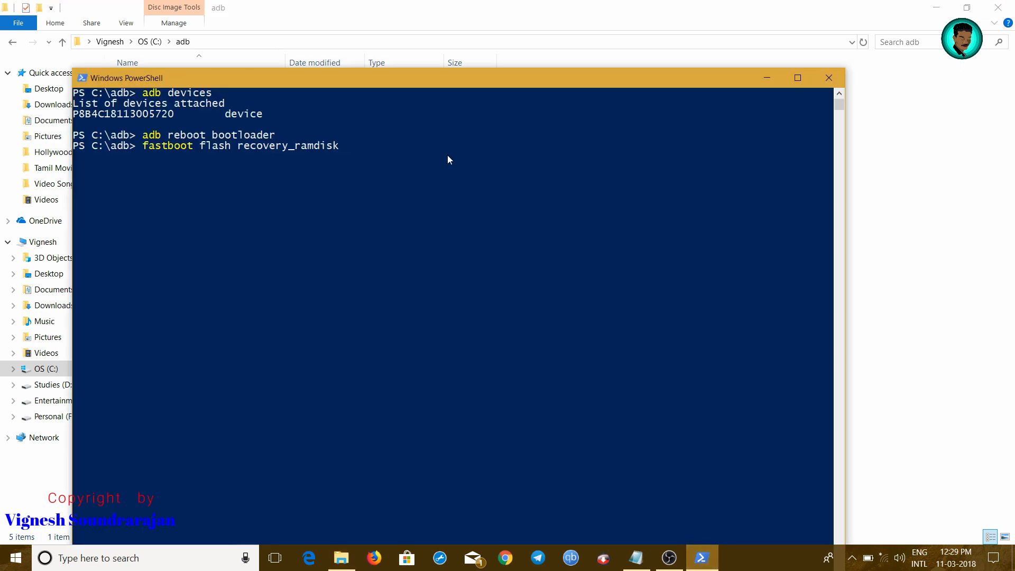
Flash recovery_ramdisk_lld.img to recovery_ramdisk and run 'fastboot reboot'.
text(recovery_ramdisk_lld.img)
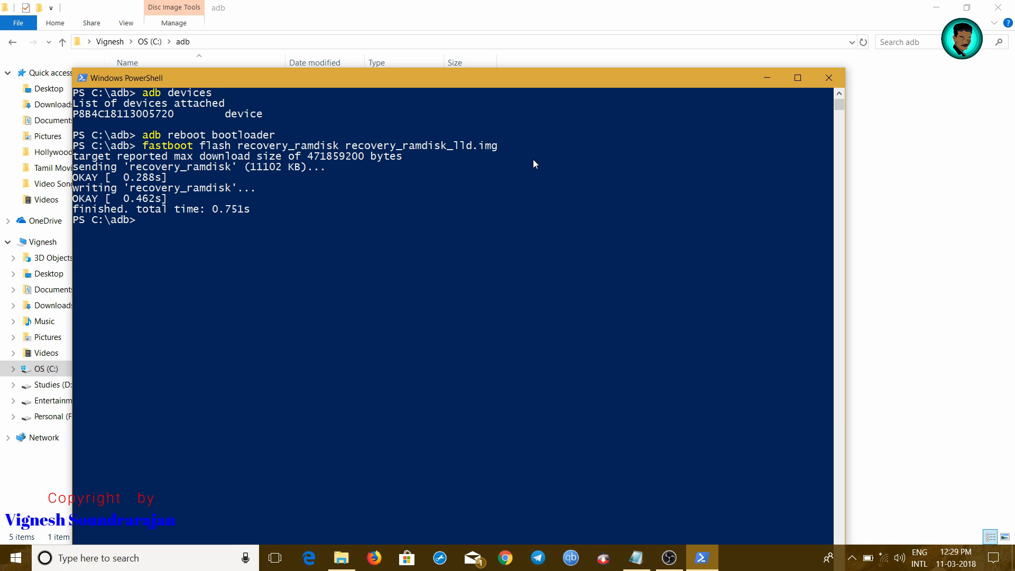
text(fastboot reboot)
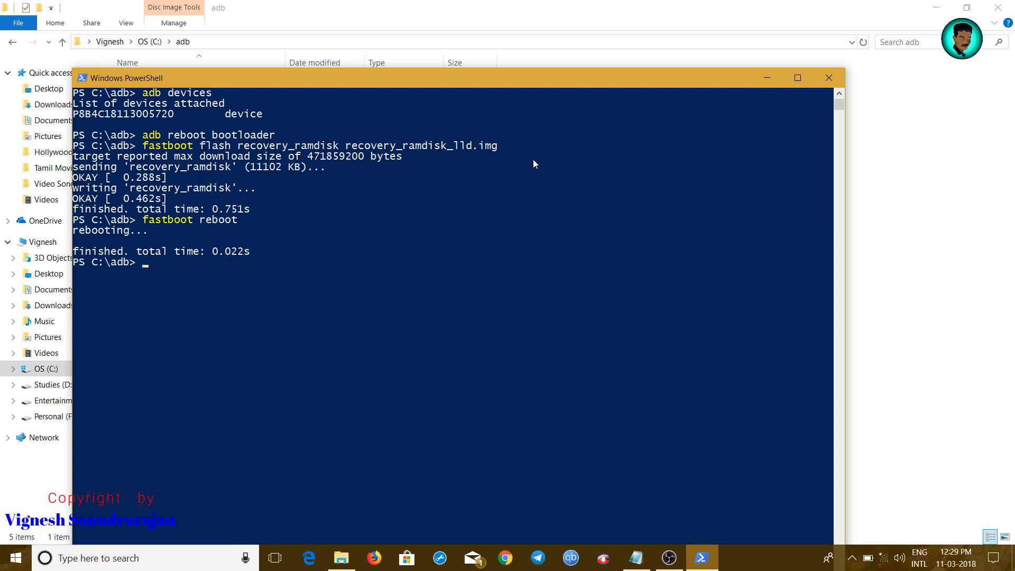
mouse_move(671, 307)
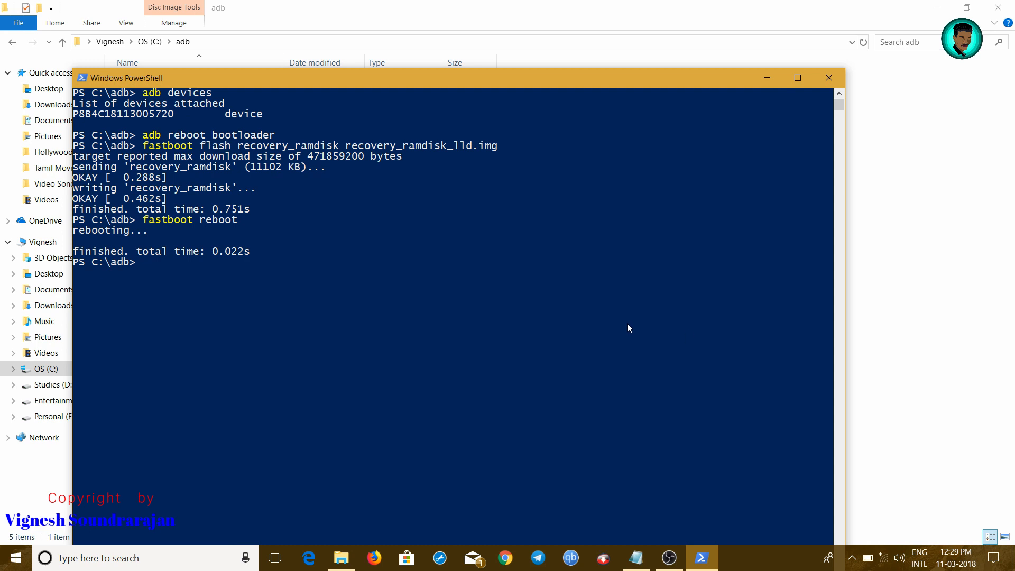
mouse_move(721, 465)
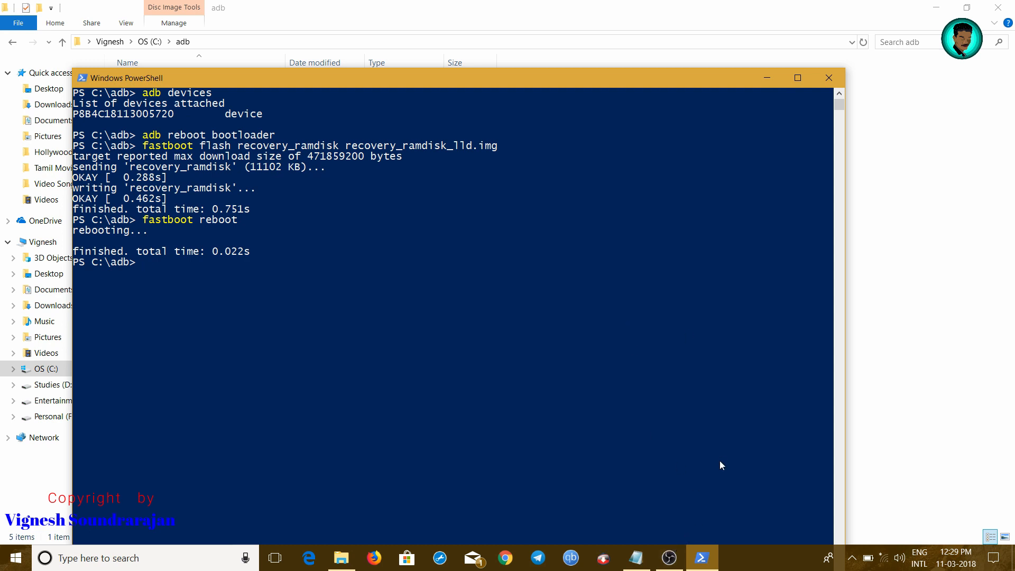
mouse_move(565, 356)
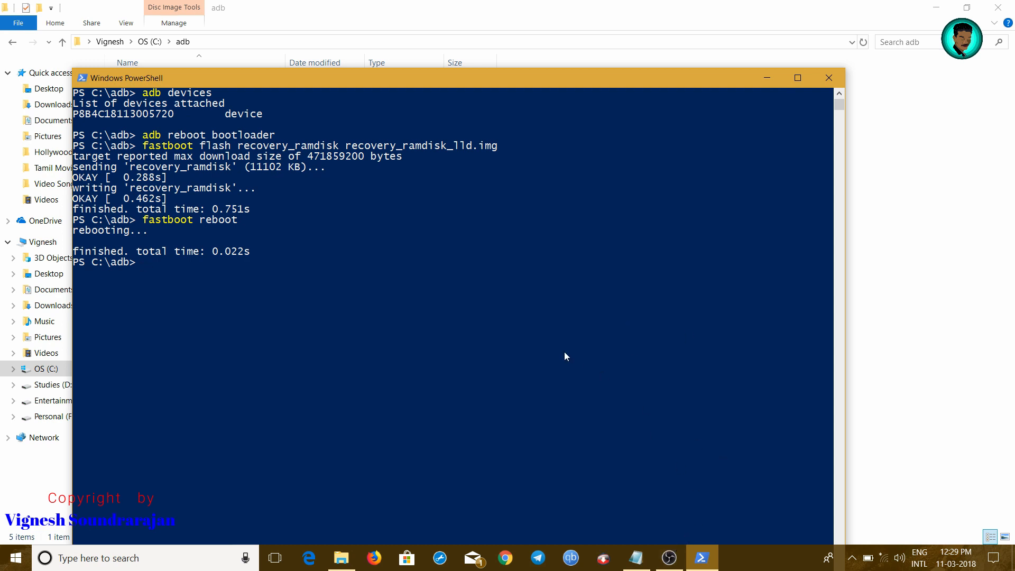
mouse_move(462, 361)
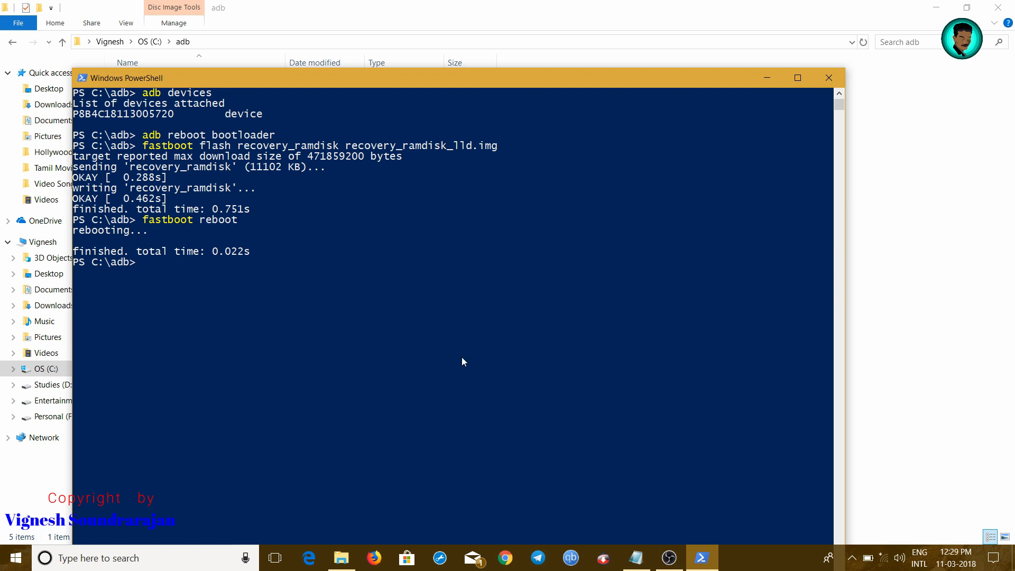
mouse_move(448, 398)
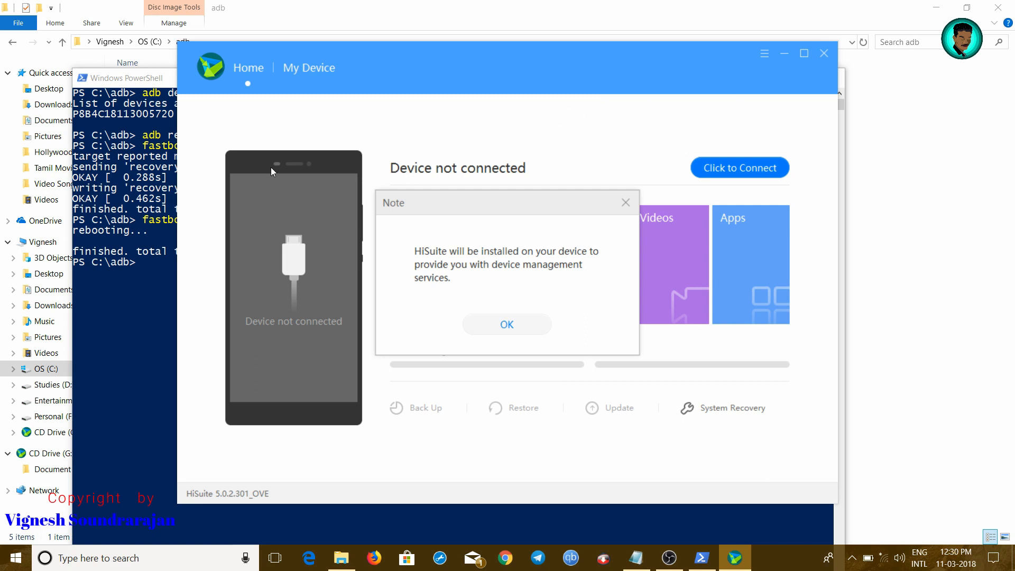
Dismiss the HiSuite device-management note and close HiSuite.
click(507, 324)
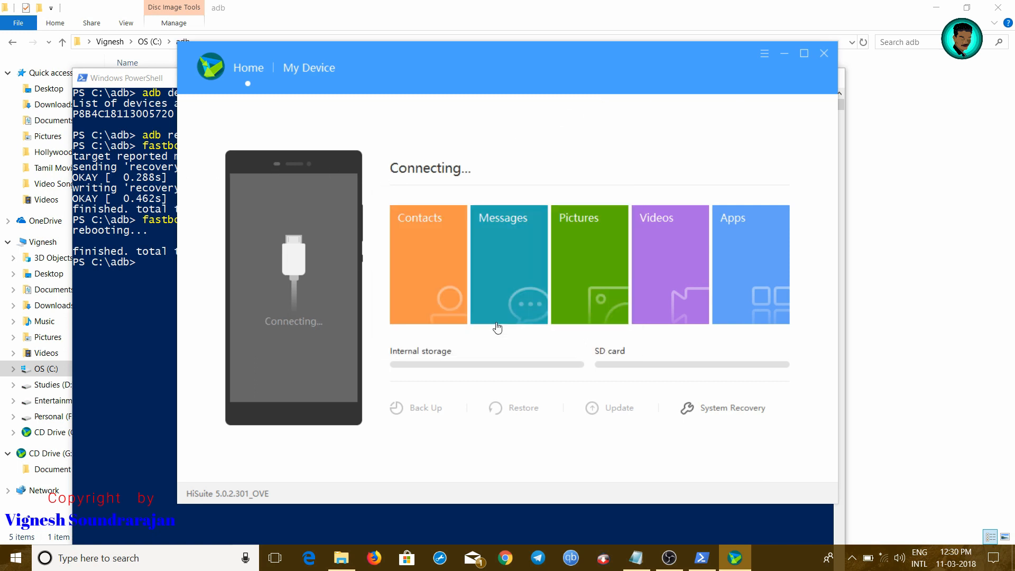
mouse_move(507, 326)
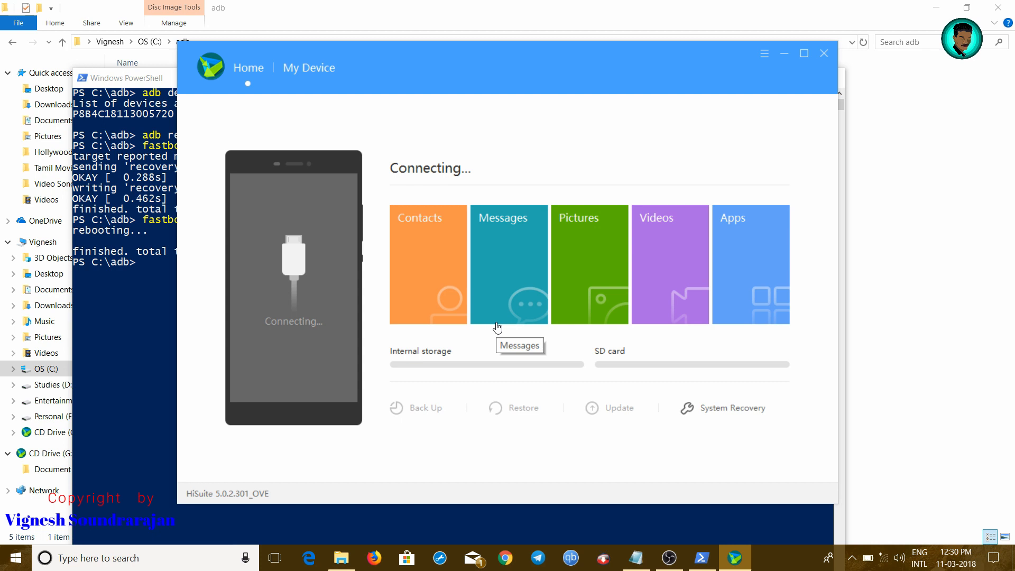
mouse_move(825, 53)
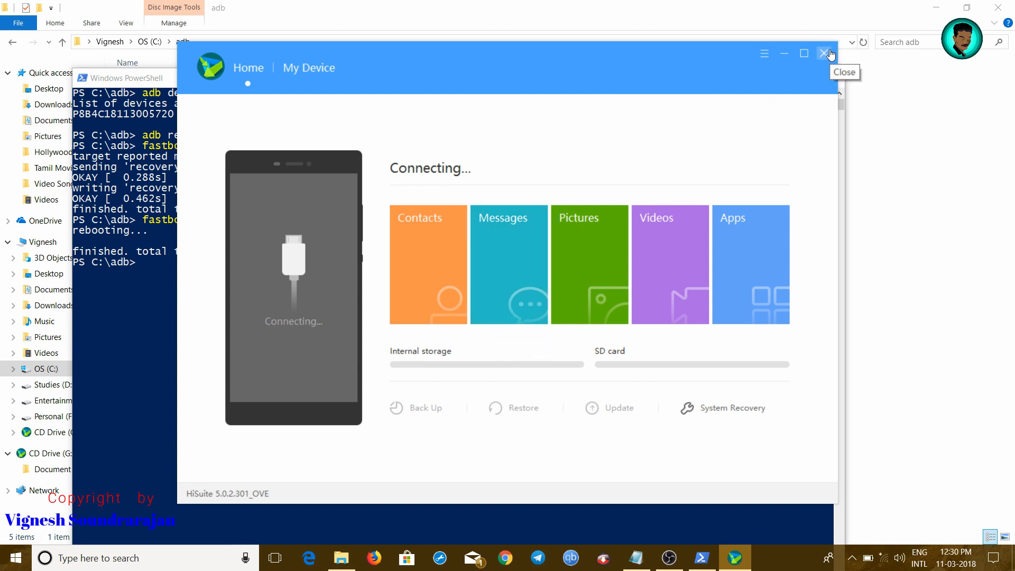
click(828, 53)
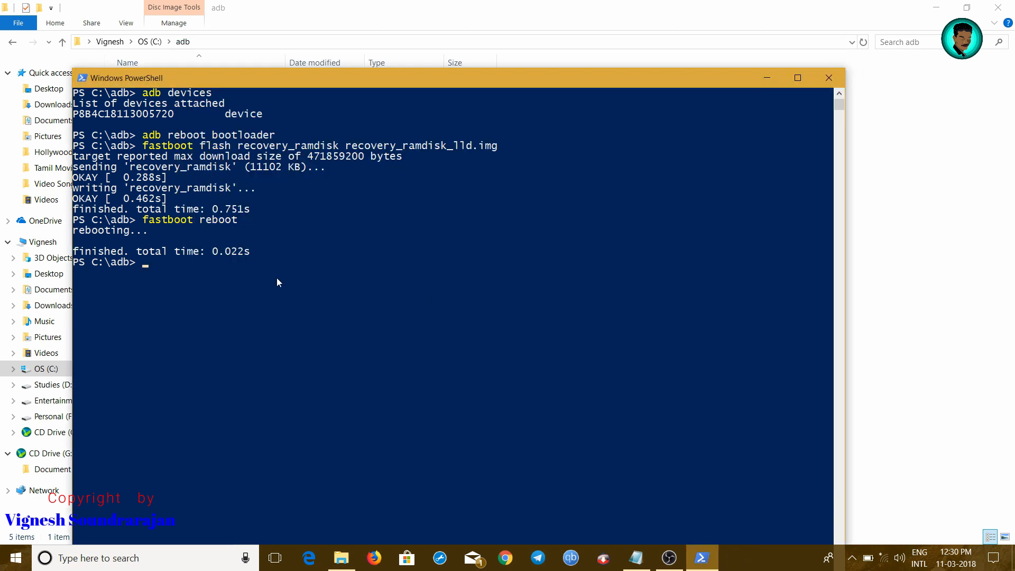
Run 'adb devices' to confirm the phone, then 'adb reboot recovery'.
text(adb devices)
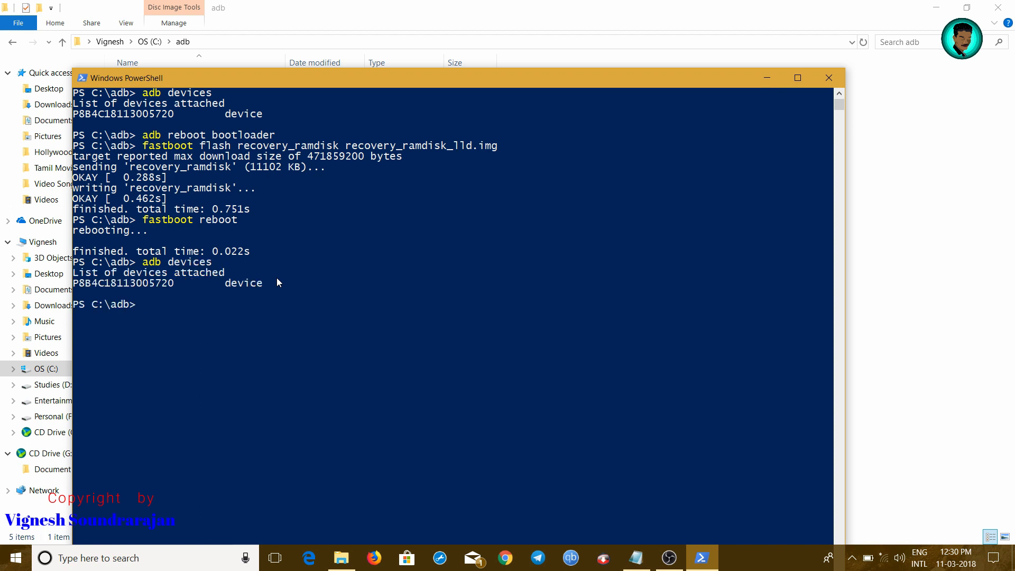
text(adb reboot r)
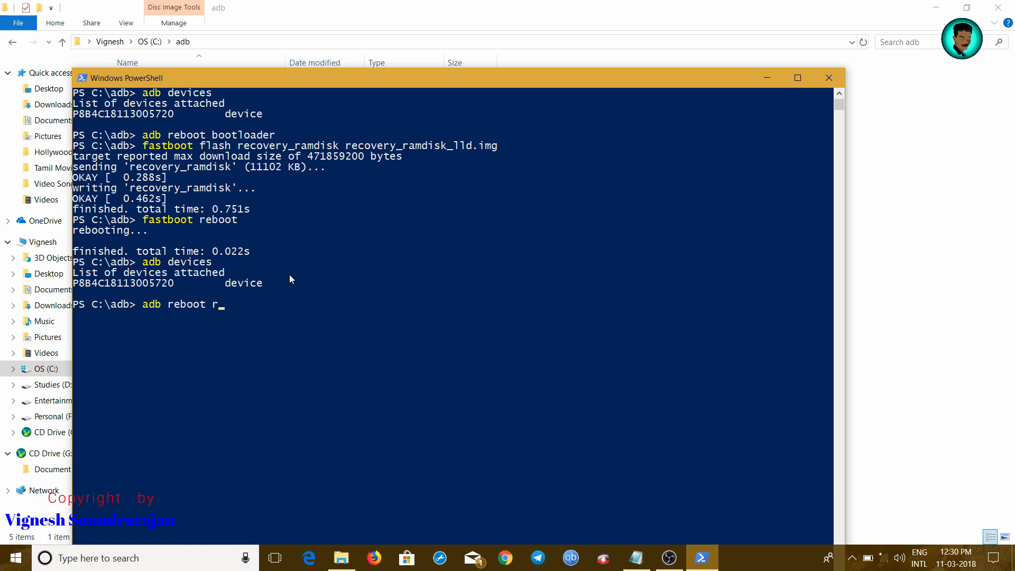
text(ecovery)
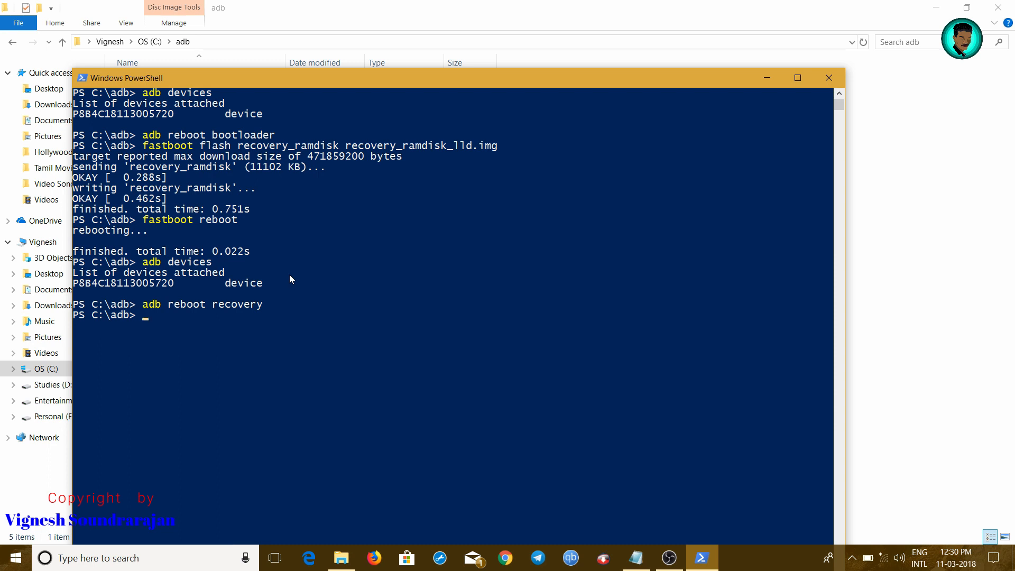
mouse_move(654, 455)
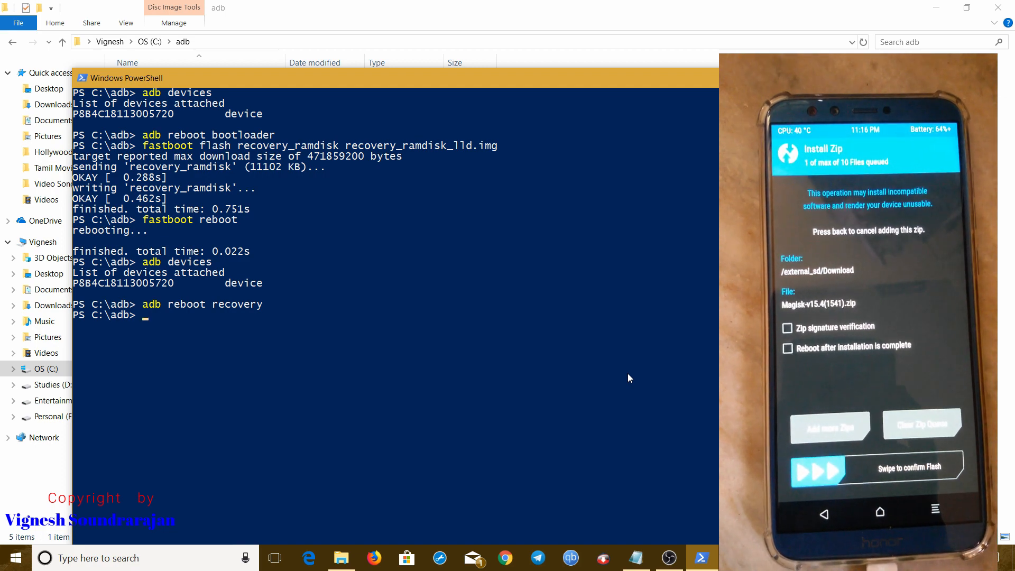
mouse_move(631, 541)
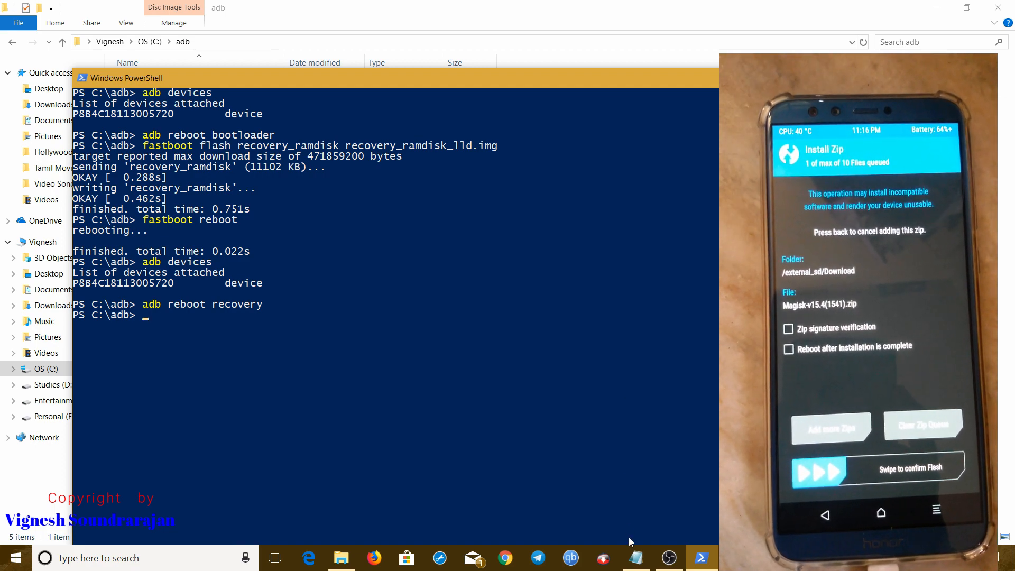
click(635, 558)
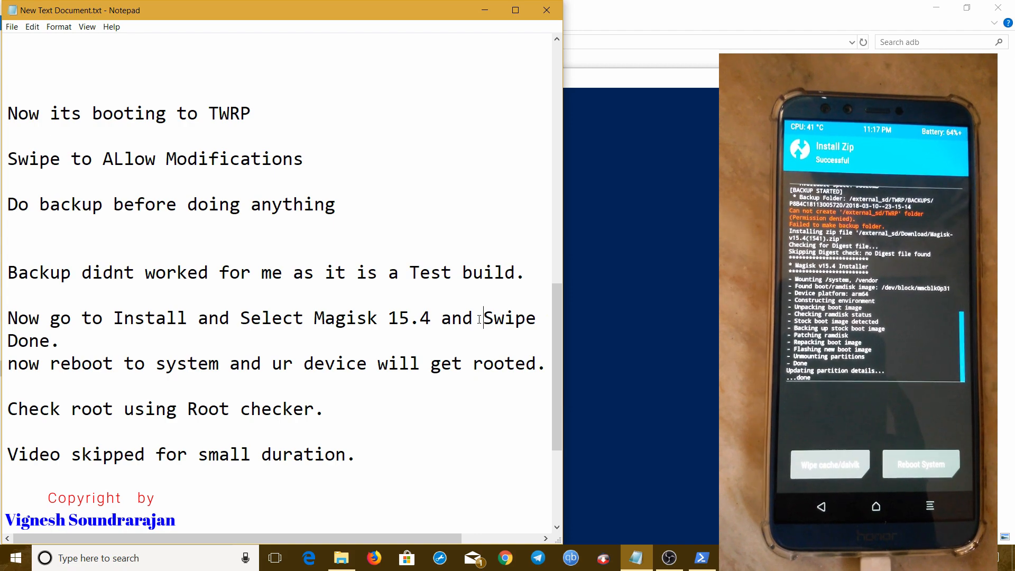
Scroll the Notepad guide down to the Magisk, reboot and root-check notes.
scroll(down, 3)
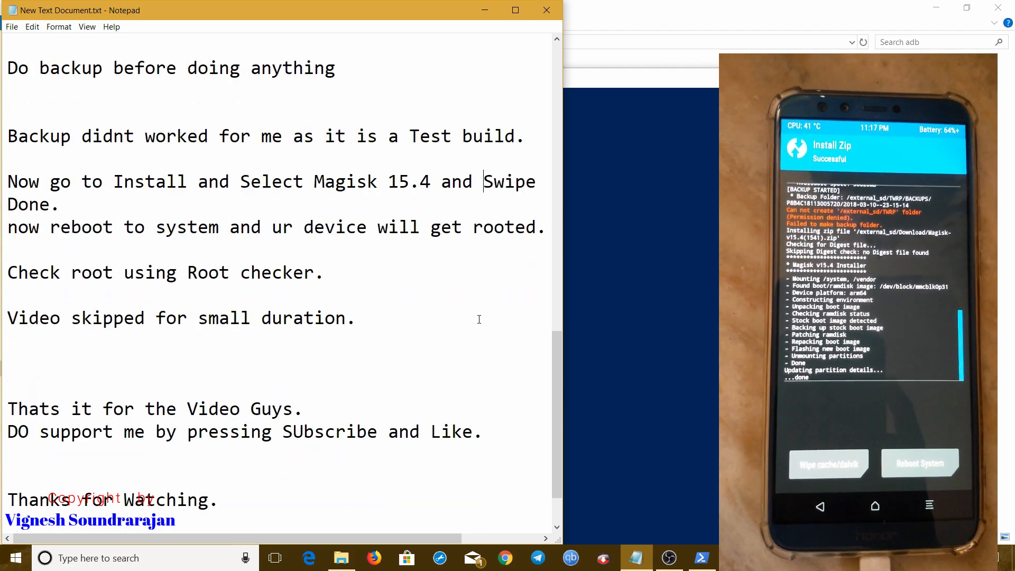